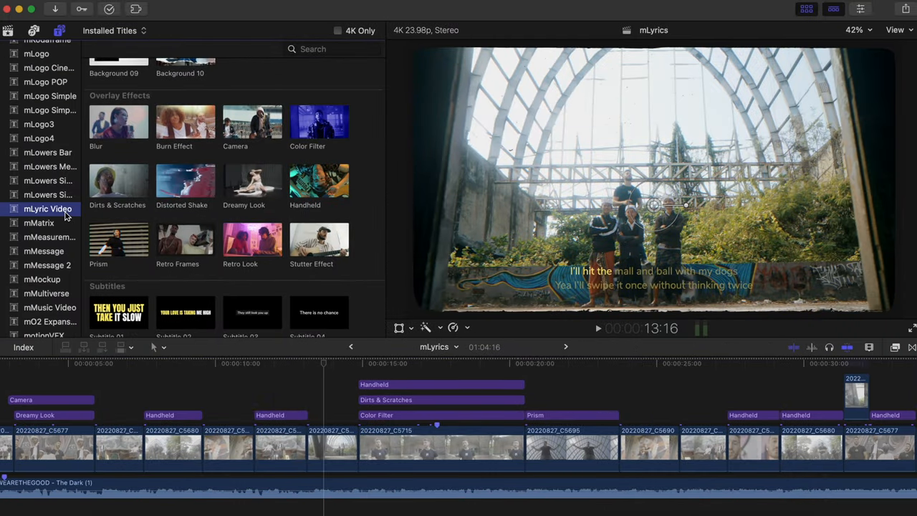
pyautogui.moveTo(79, 207)
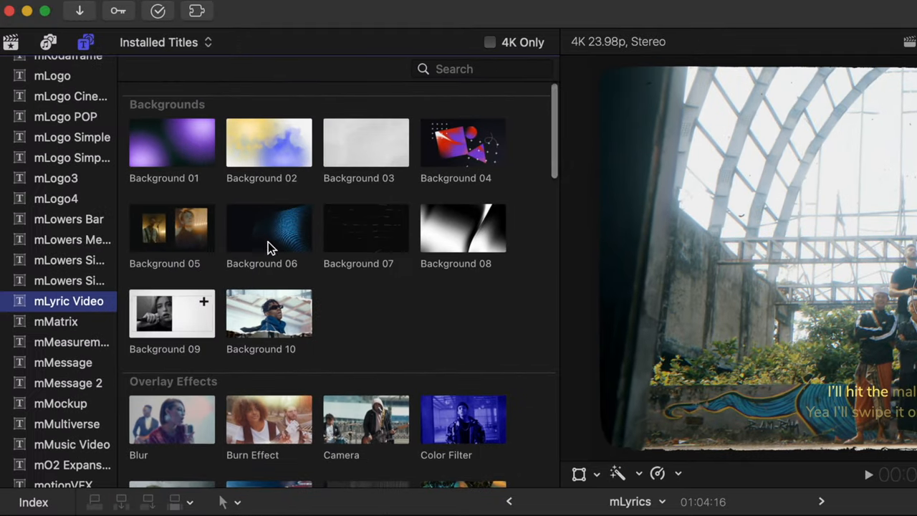
# - Place Background 01 above the empty gap in the timeline
pyautogui.scroll(-3)
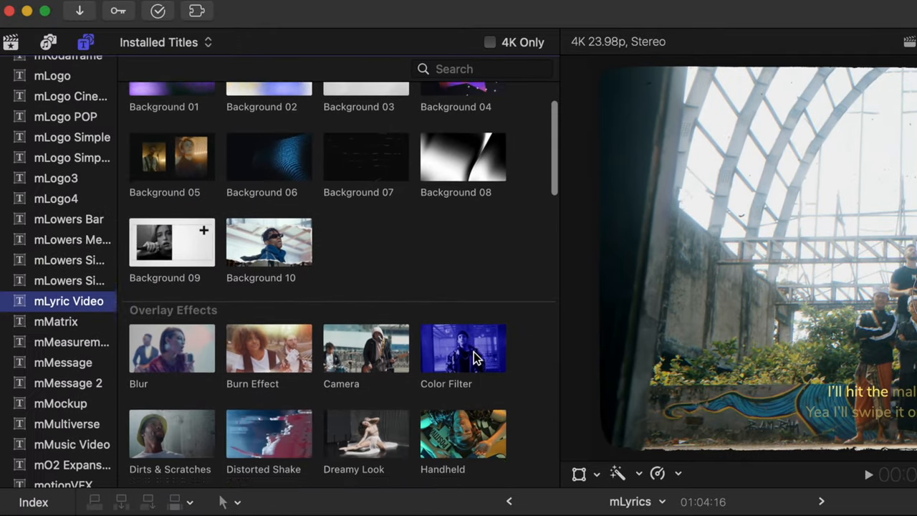
pyautogui.scroll(-3)
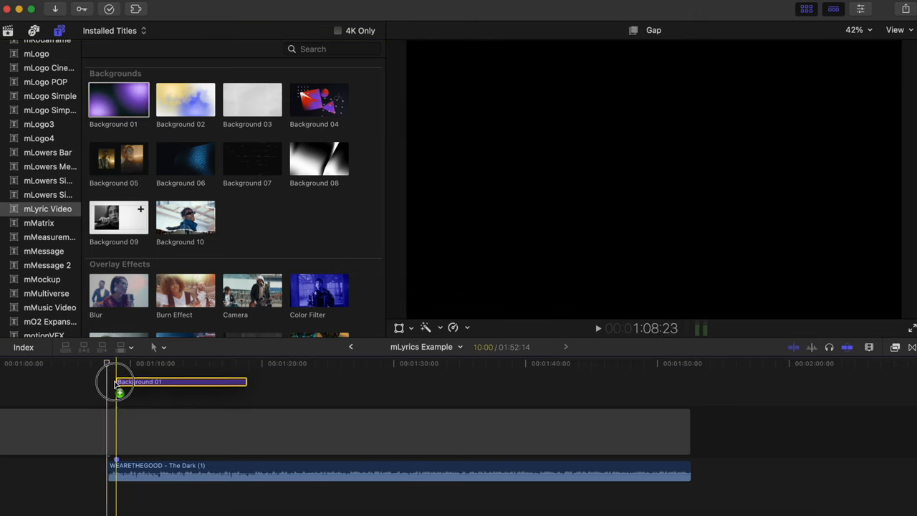
pyautogui.moveTo(243, 381); pyautogui.dragTo(574, 399)
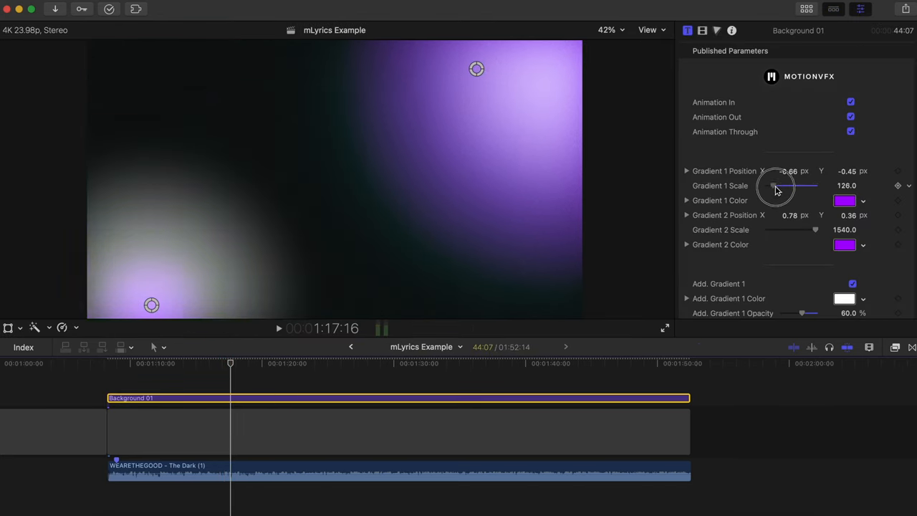
# - Enlarge Gradient 1, make the gradient colours cyan, and raise Grain Amount
pyautogui.click(844, 199)
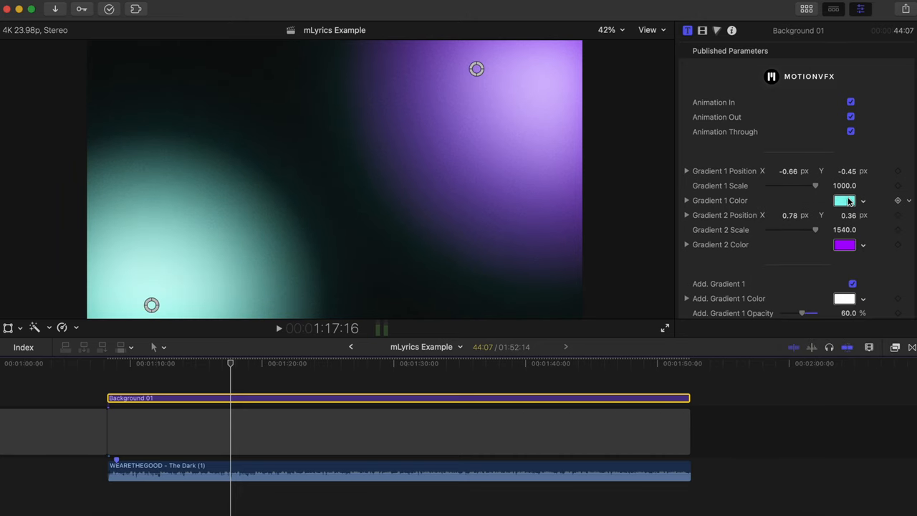
pyautogui.click(843, 245)
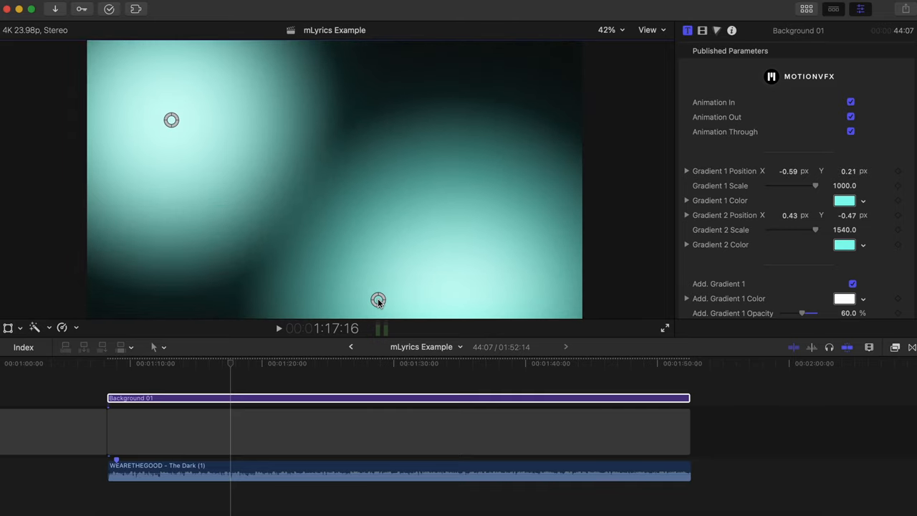
pyautogui.scroll(-3)
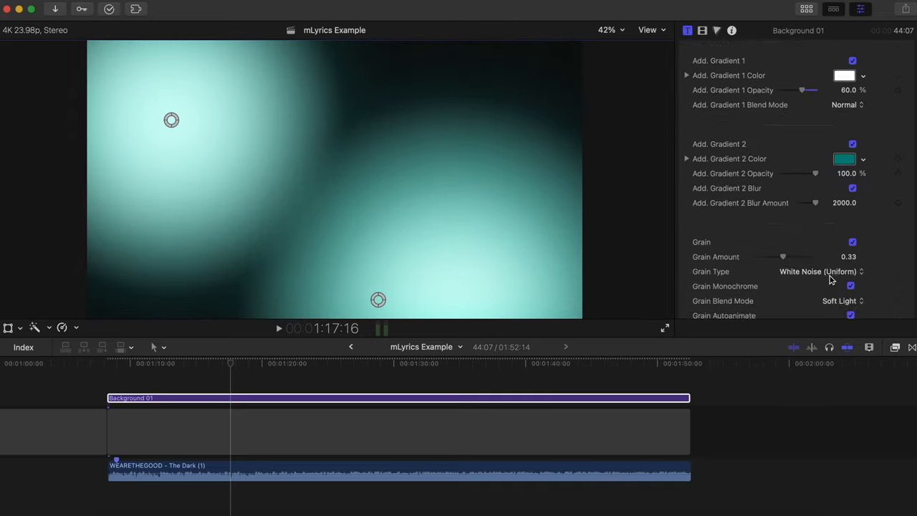
pyautogui.moveTo(783, 256); pyautogui.dragTo(790, 181)
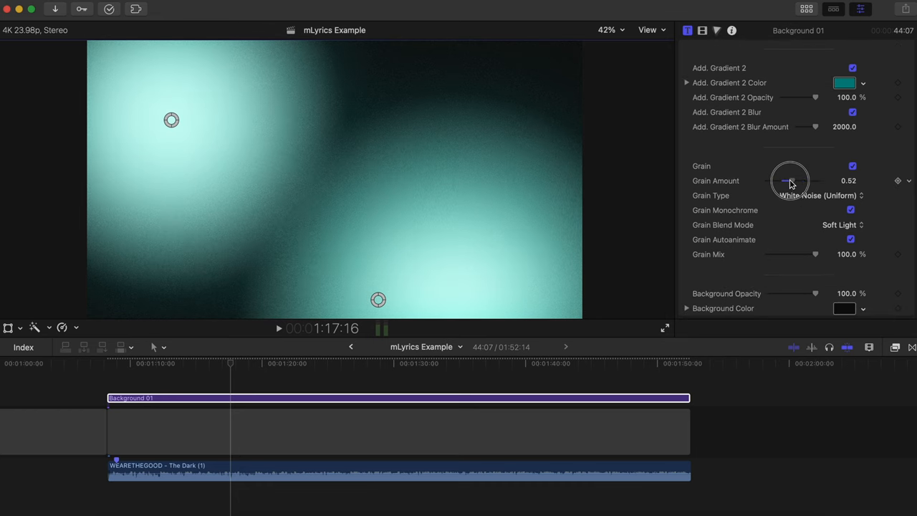
pyautogui.moveTo(815, 290); pyautogui.dragTo(770, 290)
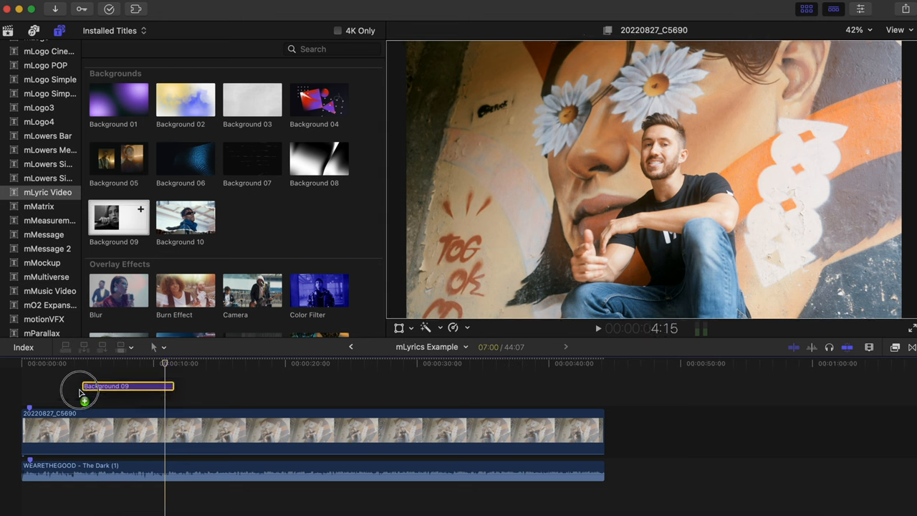
# - Drop Background 09 above the C5690 graffiti clip and show its Inspector parameters
pyautogui.moveTo(105, 385); pyautogui.dragTo(67, 398)
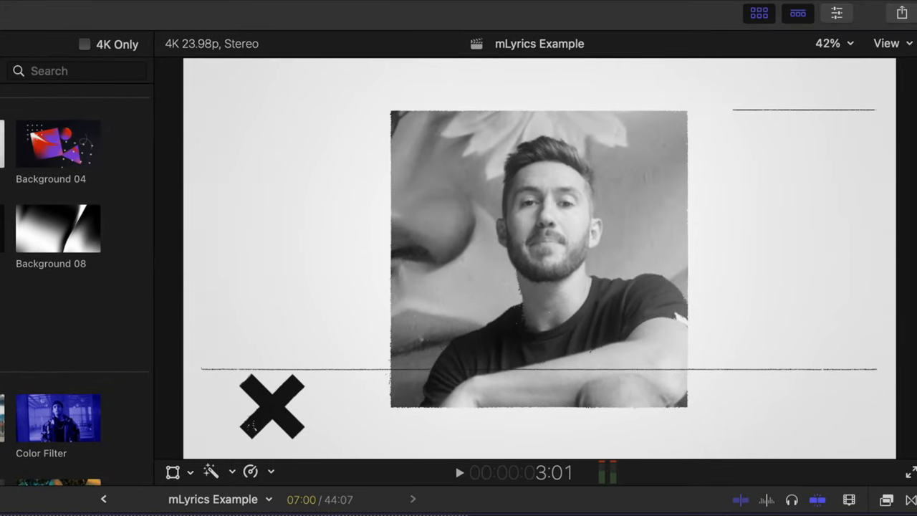
pyautogui.click(836, 13)
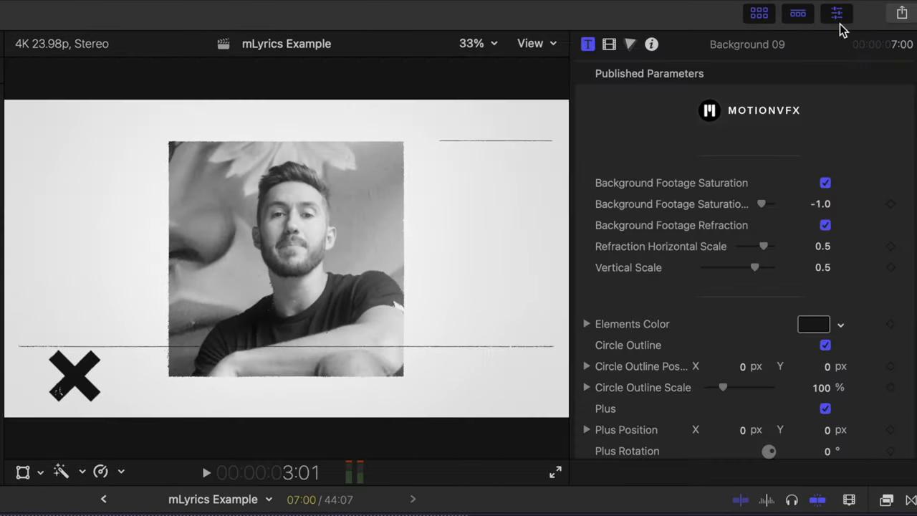
pyautogui.click(824, 182)
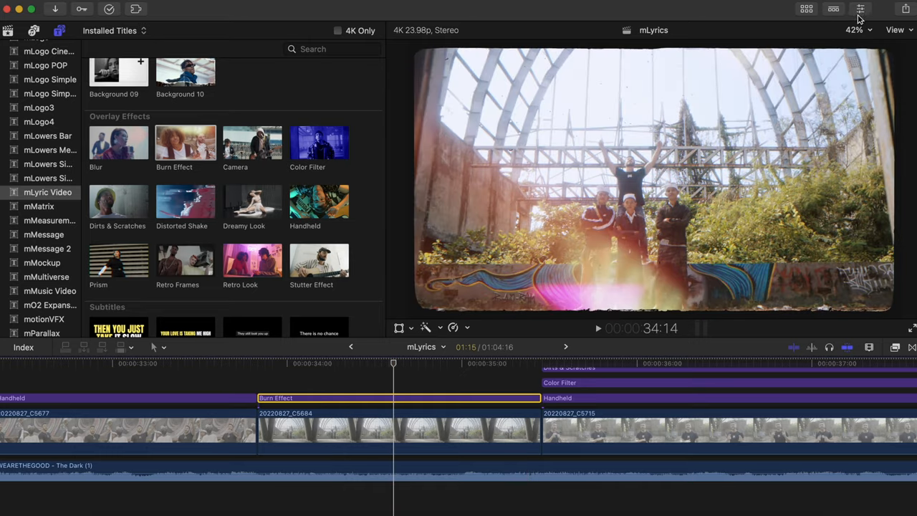
# - Set the Burn Effect's Burn Hue to 170° in the Inspector
pyautogui.click(860, 9)
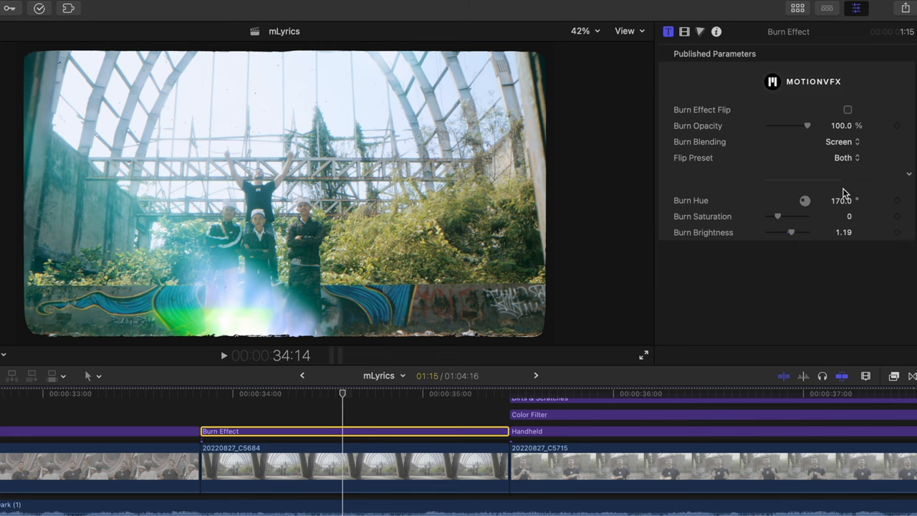
pyautogui.click(848, 109)
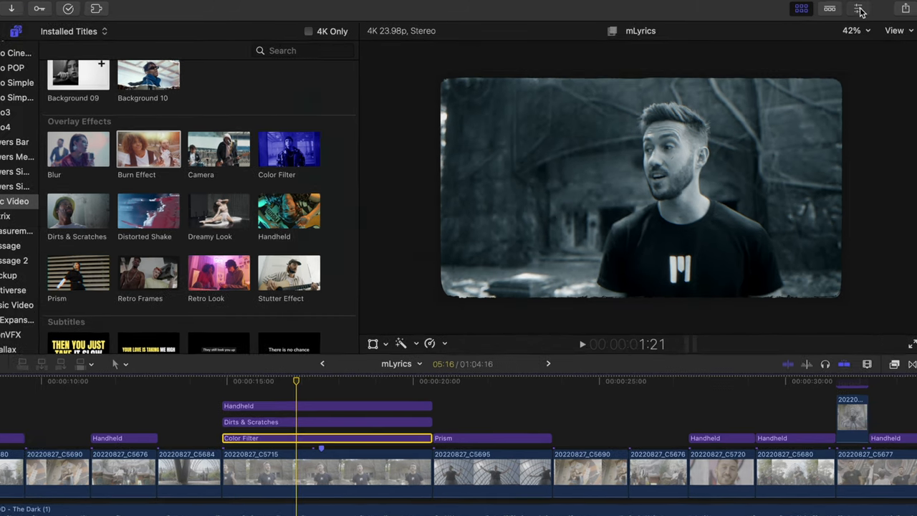
# - Raise the Color Filter's Grain Opacity to about 23.7% and enable Animation In and Out
pyautogui.click(856, 8)
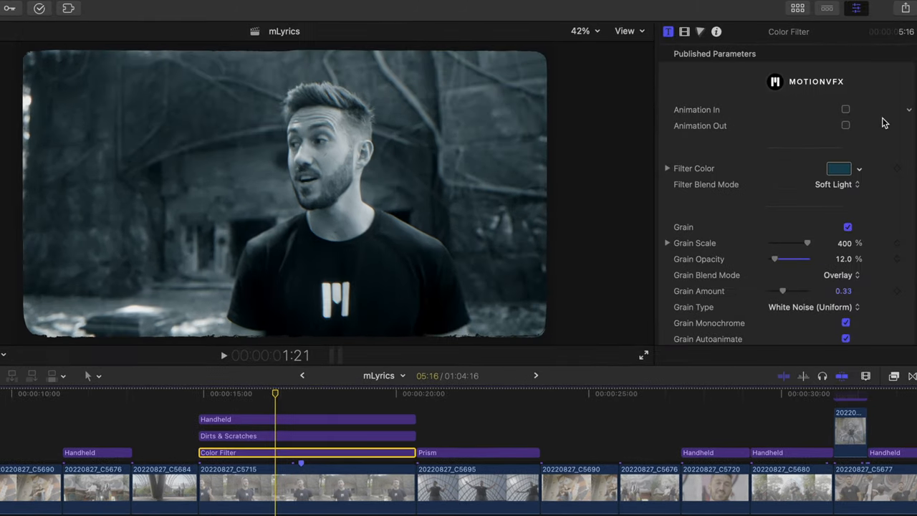
pyautogui.click(858, 168)
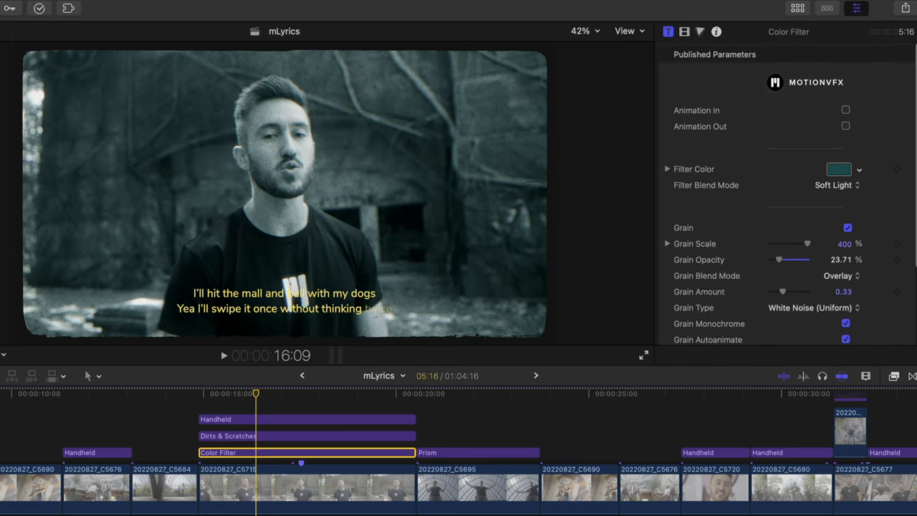
pyautogui.click(845, 125)
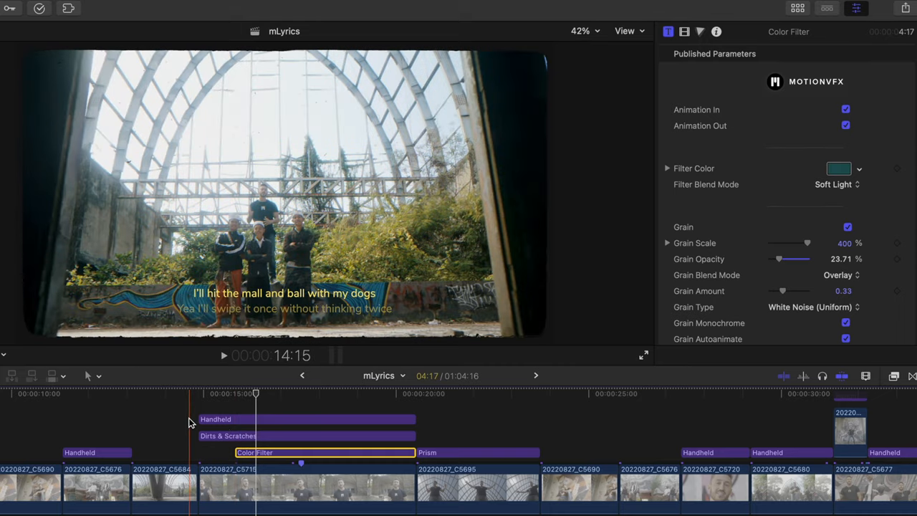
pyautogui.click(223, 354)
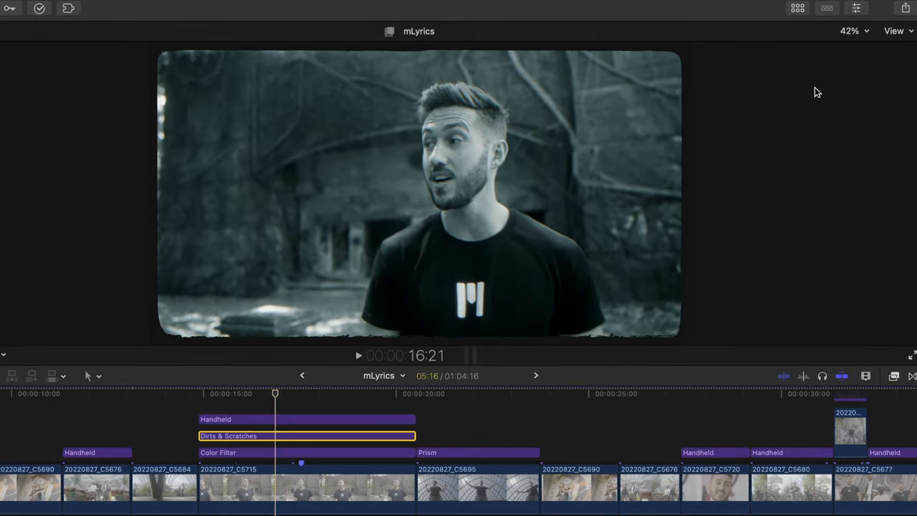
# - Set Dirts & Scratches to Scratches Type Preset 4 with the Black Dirts colour theme
pyautogui.click(856, 8)
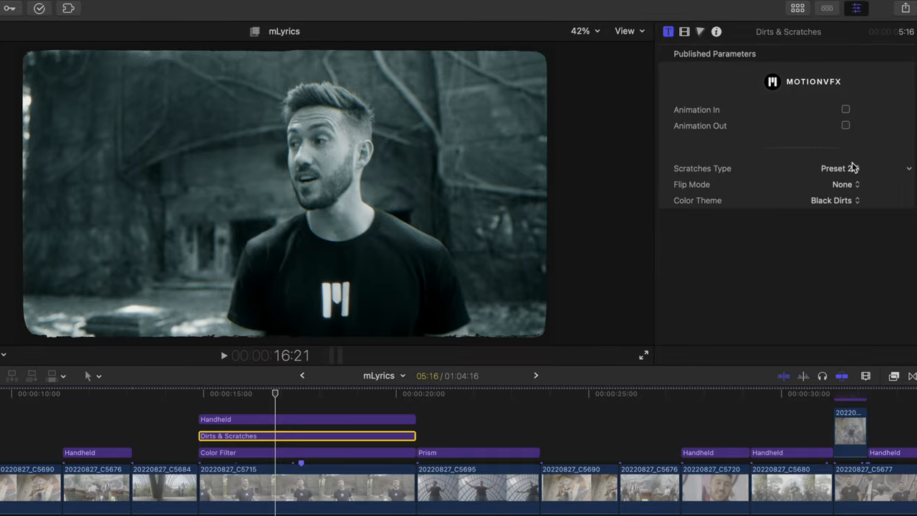
pyautogui.click(834, 200)
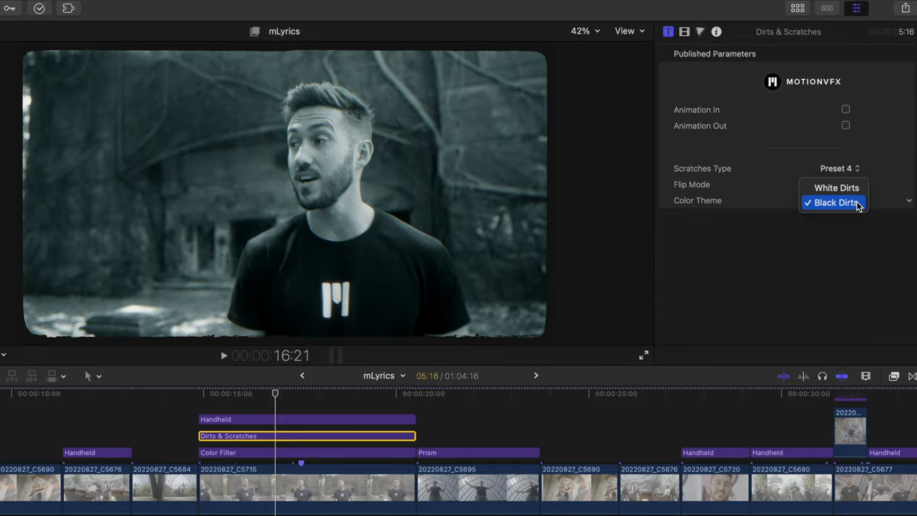
pyautogui.click(836, 187)
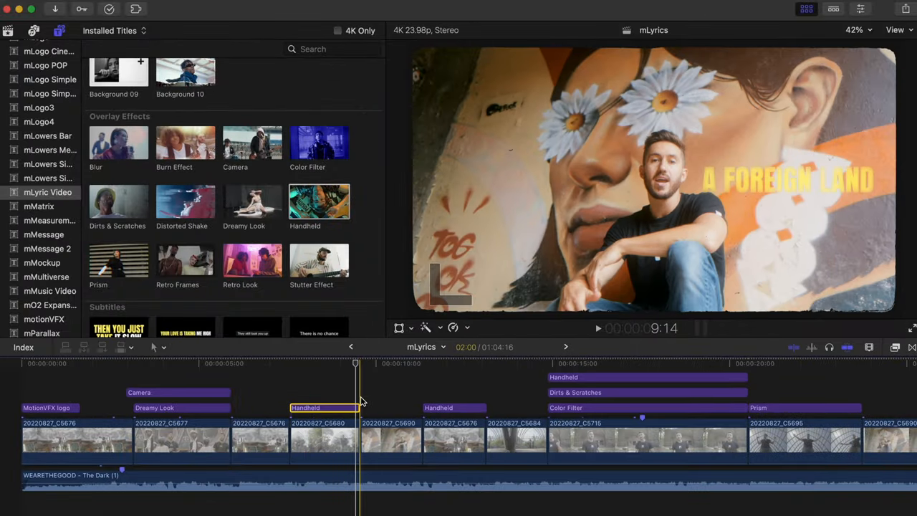
# - Show the Handheld title clip's parameters in the Inspector
pyautogui.click(856, 8)
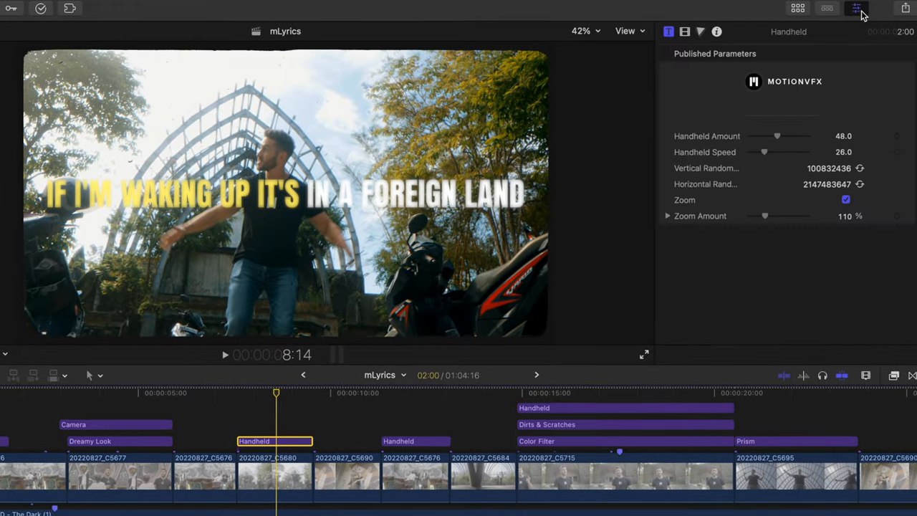
pyautogui.moveTo(777, 137); pyautogui.dragTo(823, 136)
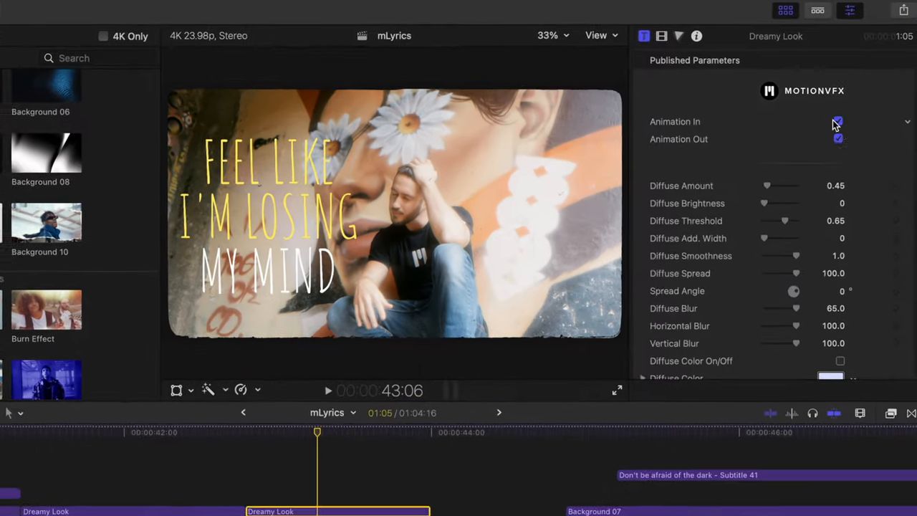
# - Untick the Dreamy Look's Animation In and Out and set Diffuse Amount to 0.4
pyautogui.moveTo(766, 186); pyautogui.dragTo(741, 225)
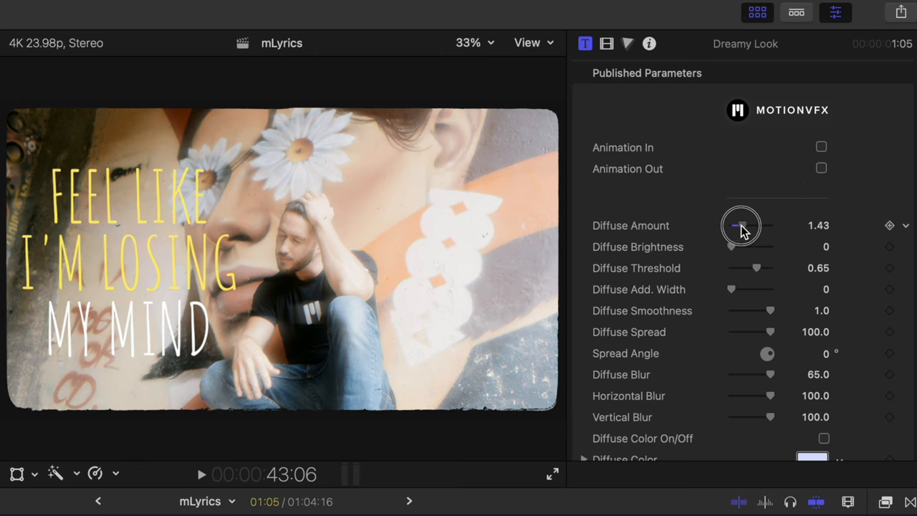
pyautogui.moveTo(741, 225); pyautogui.dragTo(744, 211)
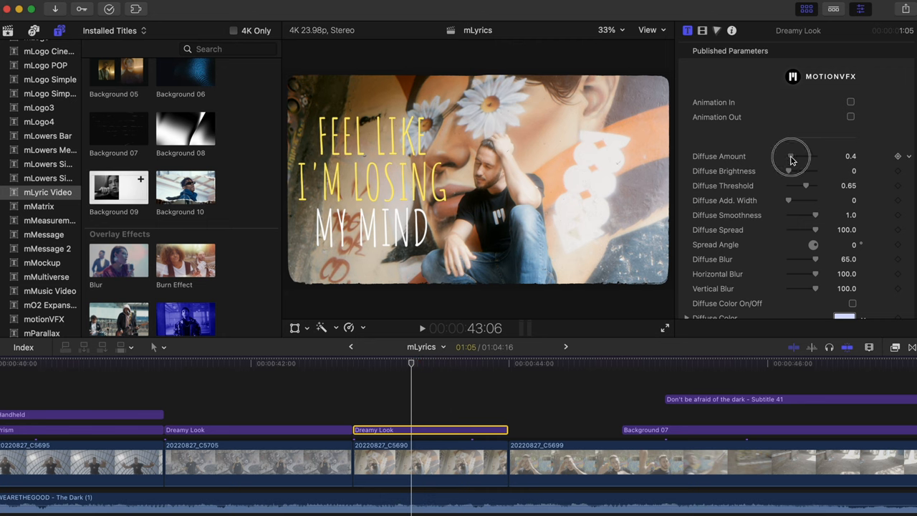
pyautogui.moveTo(791, 157); pyautogui.dragTo(788, 156)
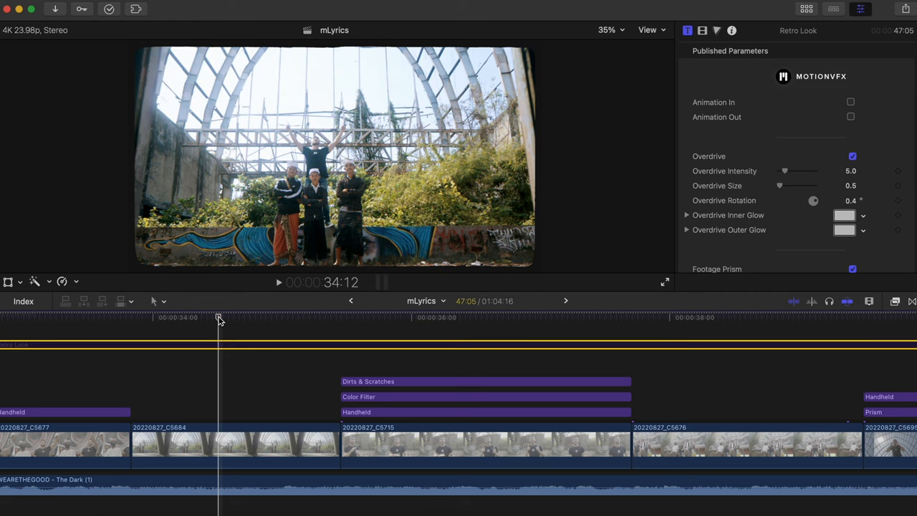
# - Set the Retro Look's Overdrive Intensity to 0, grain to 0.52 and Glow Threshold to 0.92
pyautogui.moveTo(784, 170); pyautogui.dragTo(768, 232)
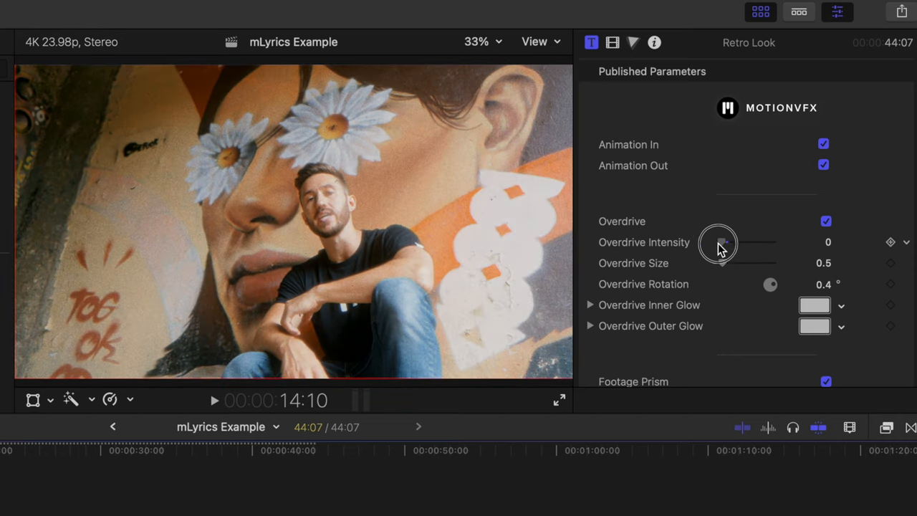
pyautogui.moveTo(718, 242); pyautogui.dragTo(731, 242)
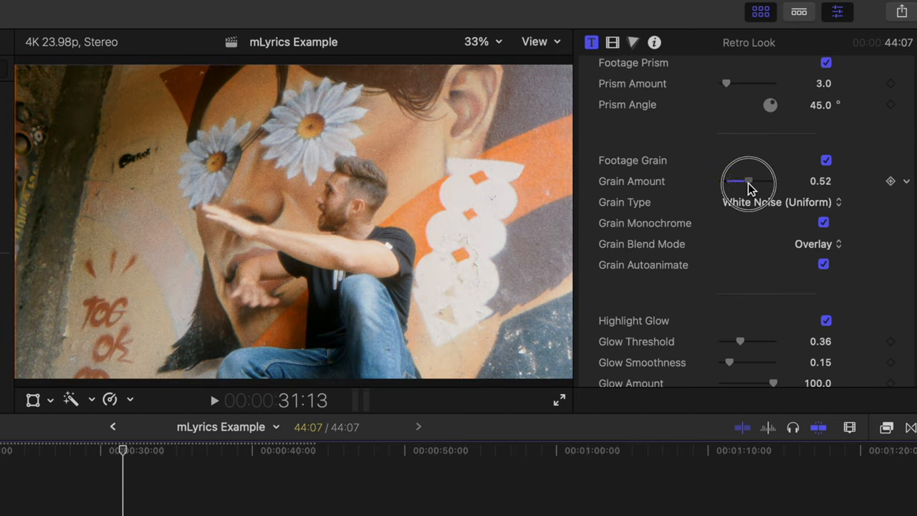
pyautogui.scroll(-3)
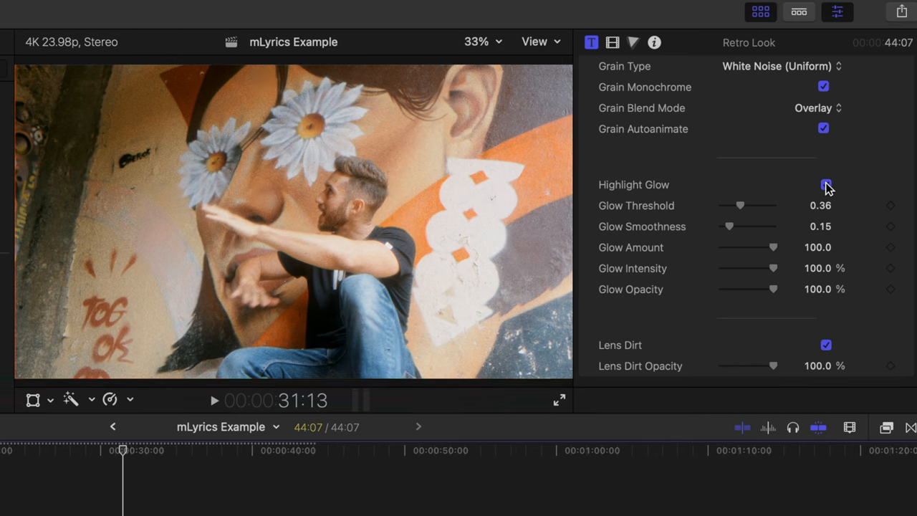
pyautogui.moveTo(740, 205); pyautogui.dragTo(768, 205)
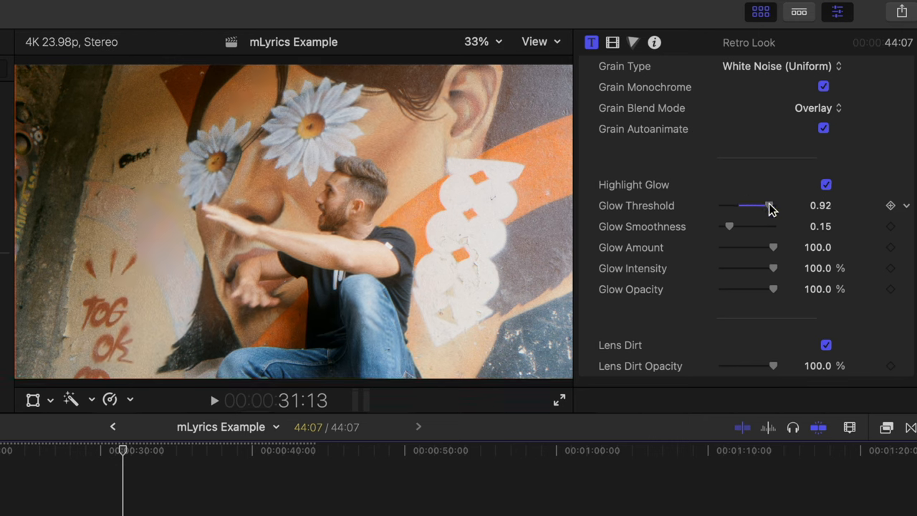
pyautogui.moveTo(766, 205); pyautogui.dragTo(740, 206)
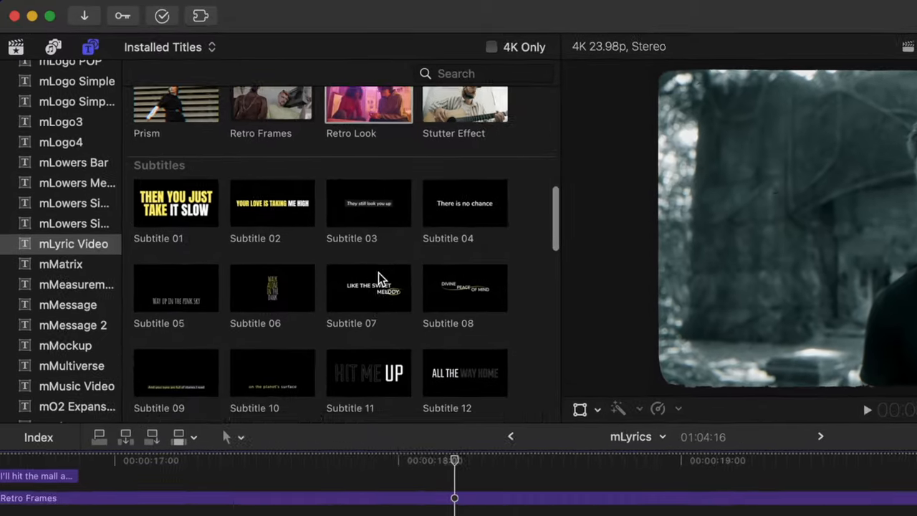
# - Scroll through the mLyric Video Subtitle thumbnails in the Titles browser
pyautogui.scroll(-3)
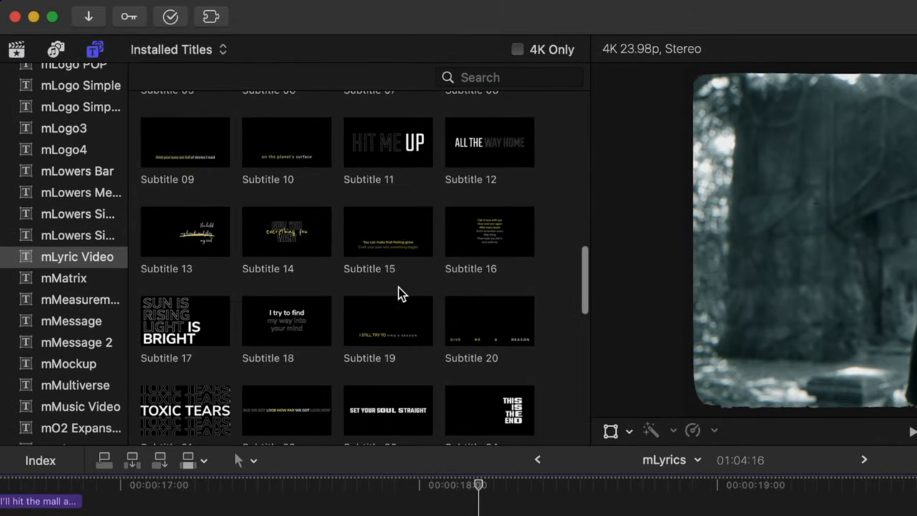
pyautogui.scroll(-3)
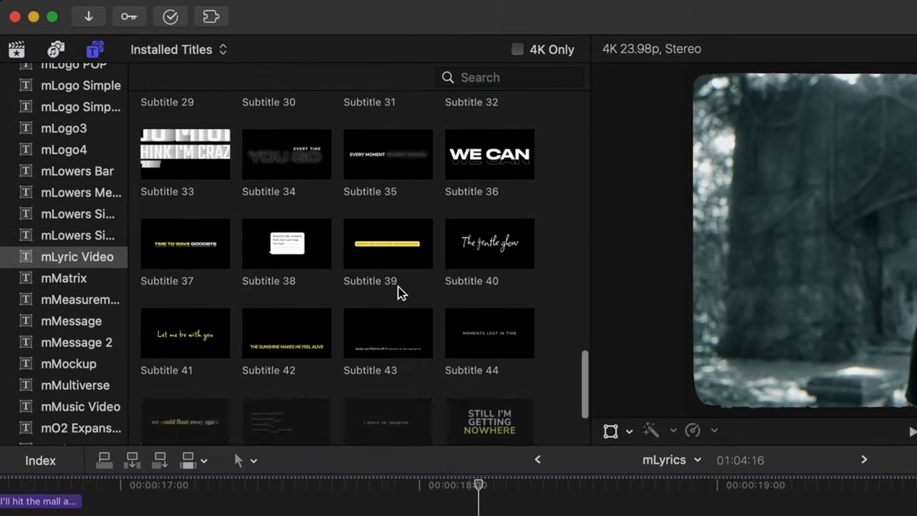
pyautogui.scroll(-3)
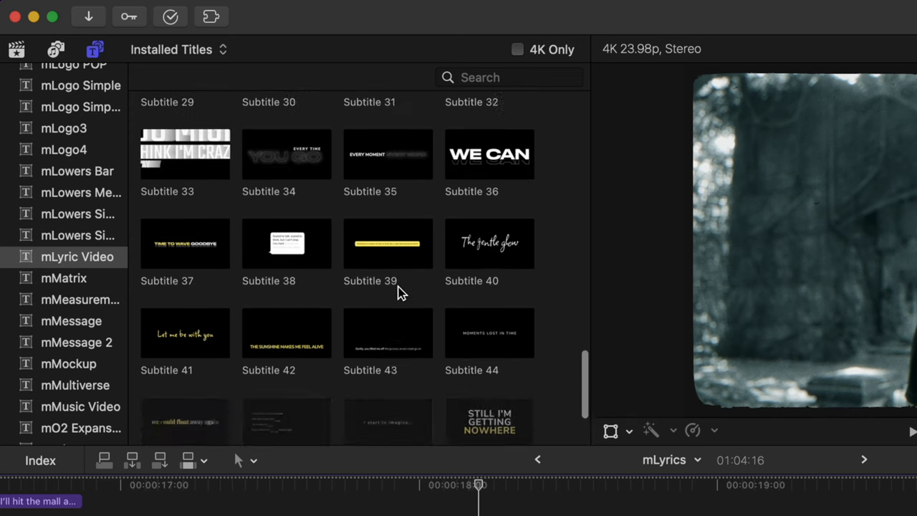
pyautogui.scroll(3)
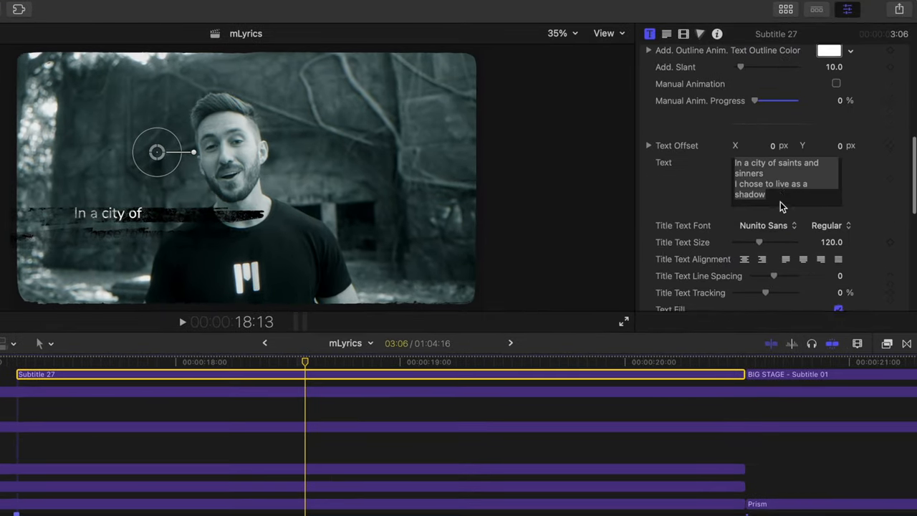
# - Enter the two lyric lines as Subtitle 27's text and skim back to preview
pyautogui.write('this what I was made for Man I know this what I came for')
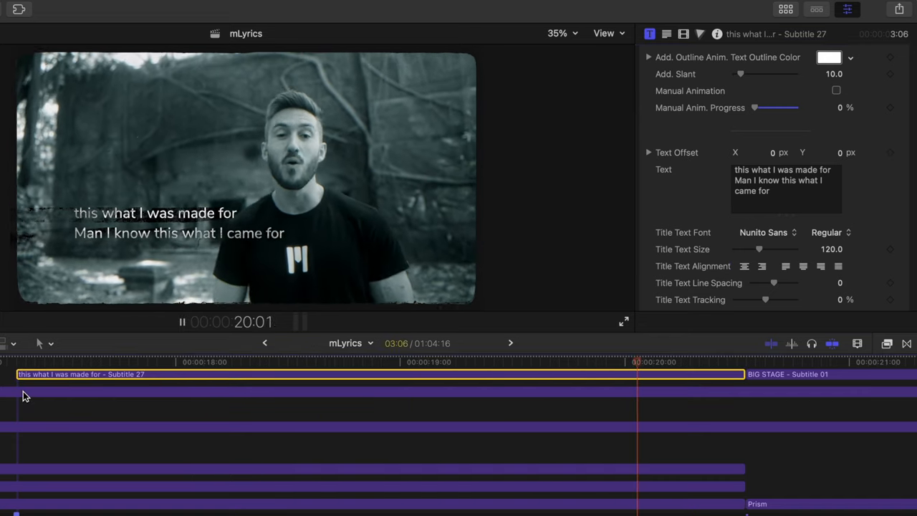
pyautogui.moveTo(635, 362); pyautogui.dragTo(222, 362)
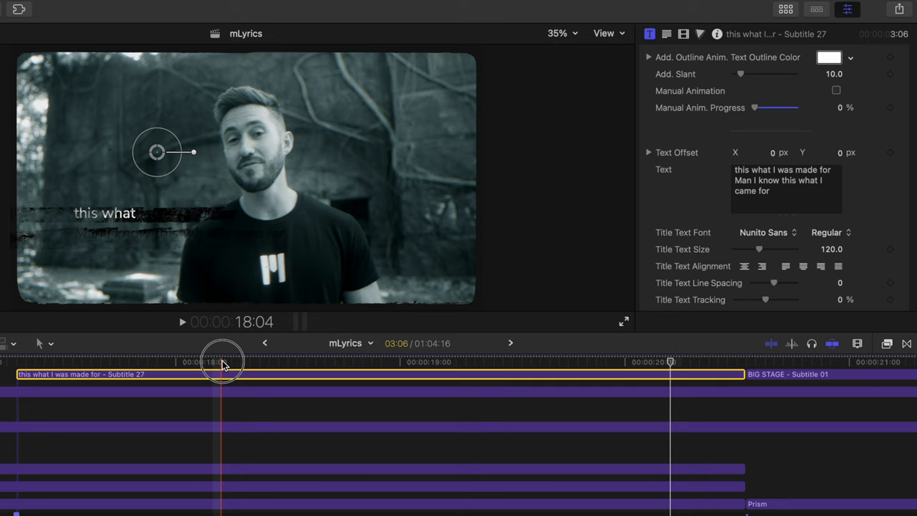
pyautogui.moveTo(222, 362); pyautogui.dragTo(170, 361)
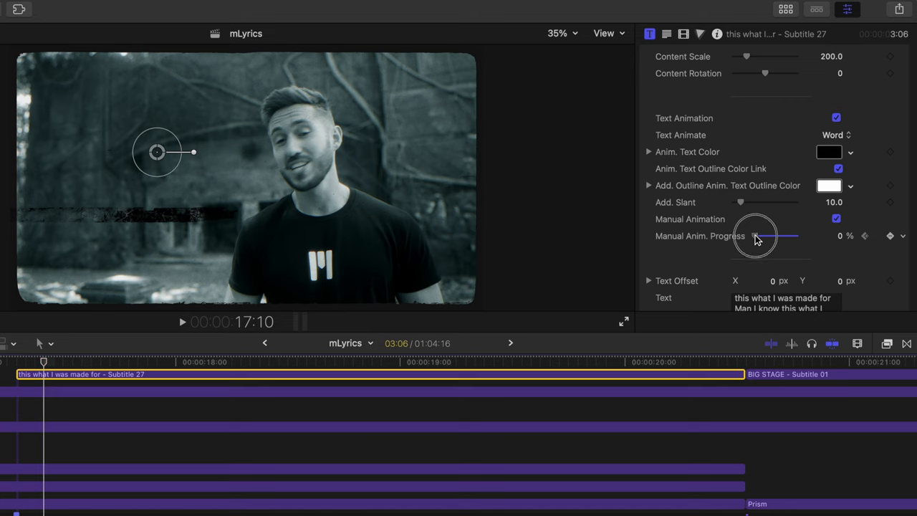
# - Keyframe Subtitle 27's Manual Anim. Progress at each sung word while advancing the playhead
pyautogui.moveTo(755, 235); pyautogui.dragTo(777, 236)
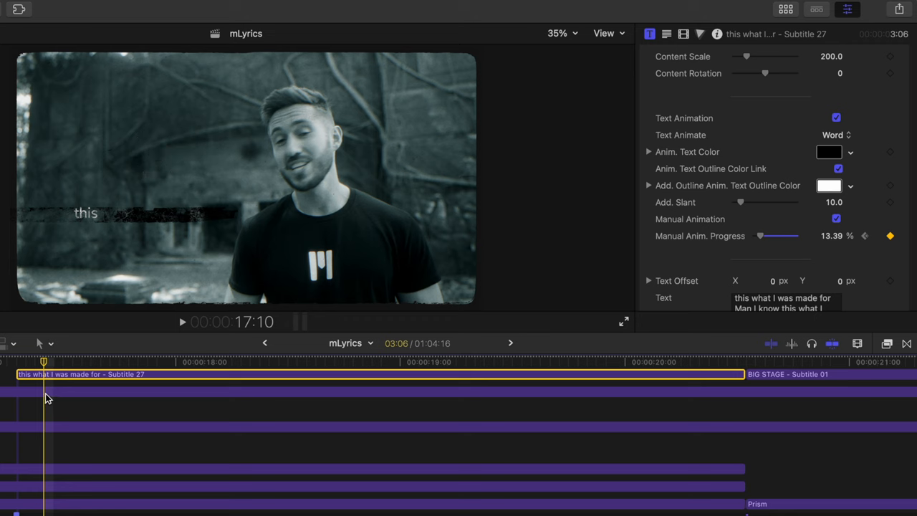
pyautogui.moveTo(44, 362); pyautogui.dragTo(90, 361)
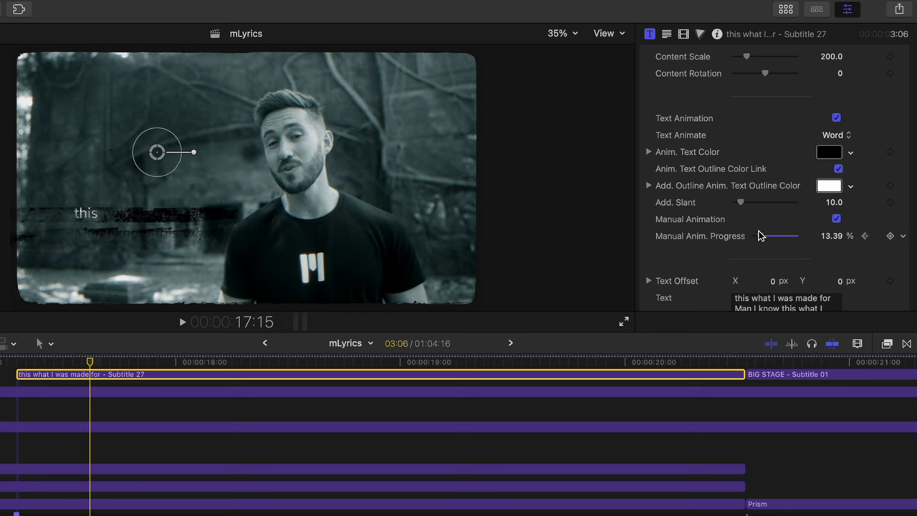
pyautogui.moveTo(777, 235); pyautogui.dragTo(791, 236)
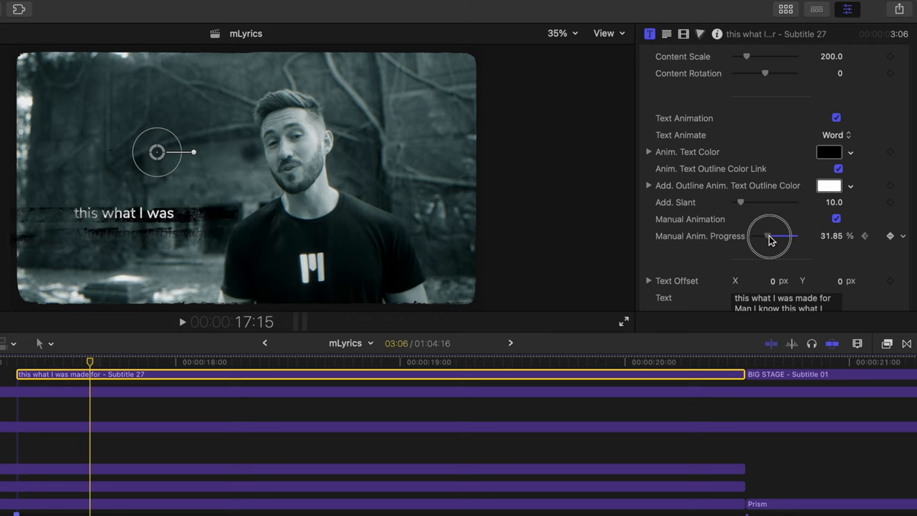
pyautogui.moveTo(777, 236); pyautogui.dragTo(753, 236)
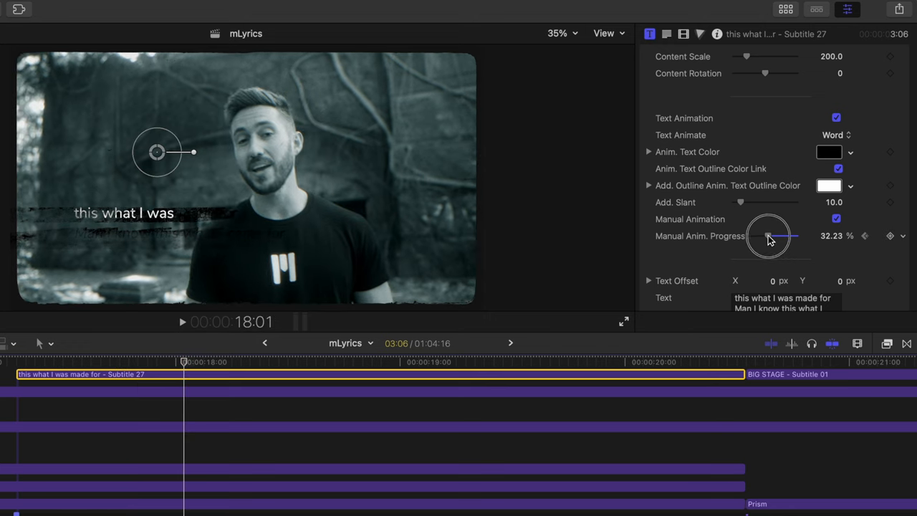
pyautogui.moveTo(768, 236); pyautogui.dragTo(777, 236)
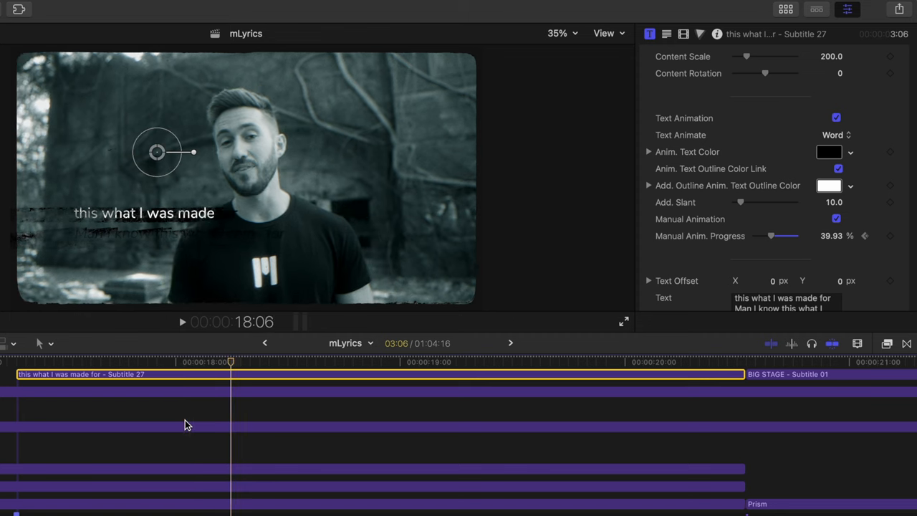
pyautogui.moveTo(770, 235); pyautogui.dragTo(777, 235)
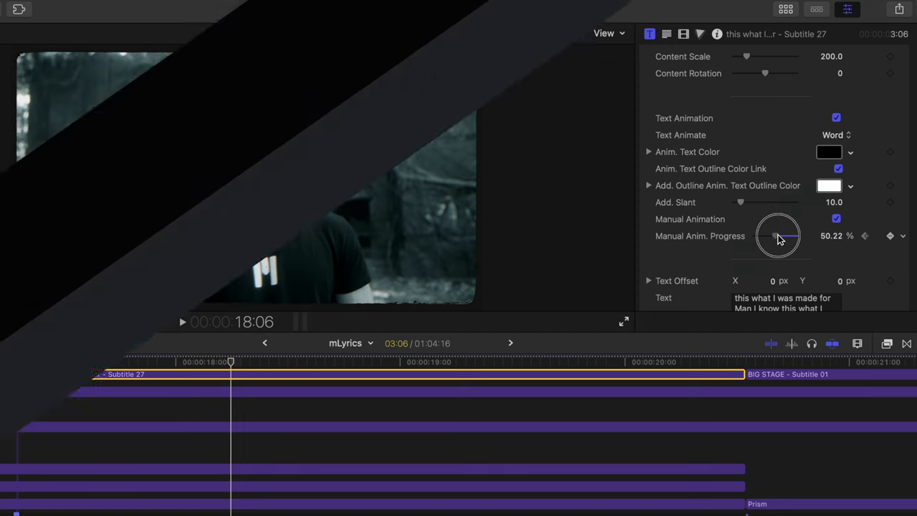
pyautogui.moveTo(777, 235); pyautogui.dragTo(756, 235)
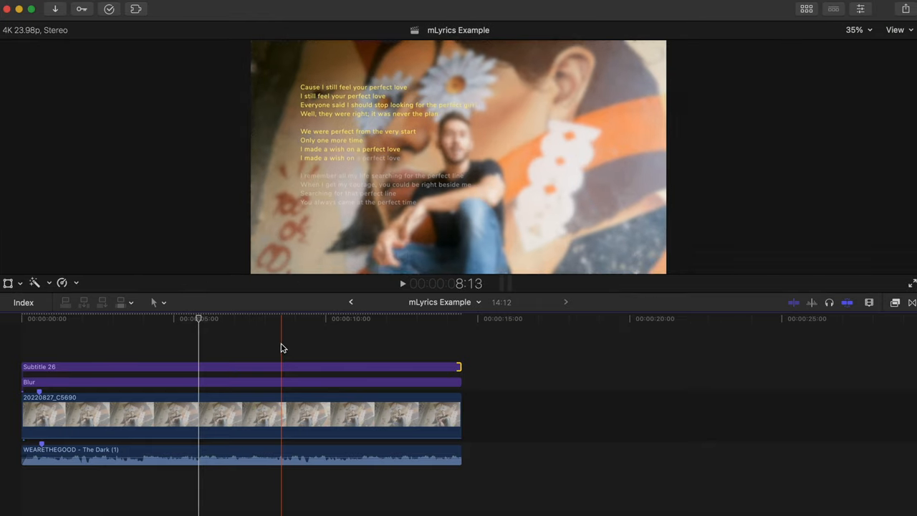
# - Keep Text Animate set to Word and select the Subtitle 26 title clip
pyautogui.click(860, 9)
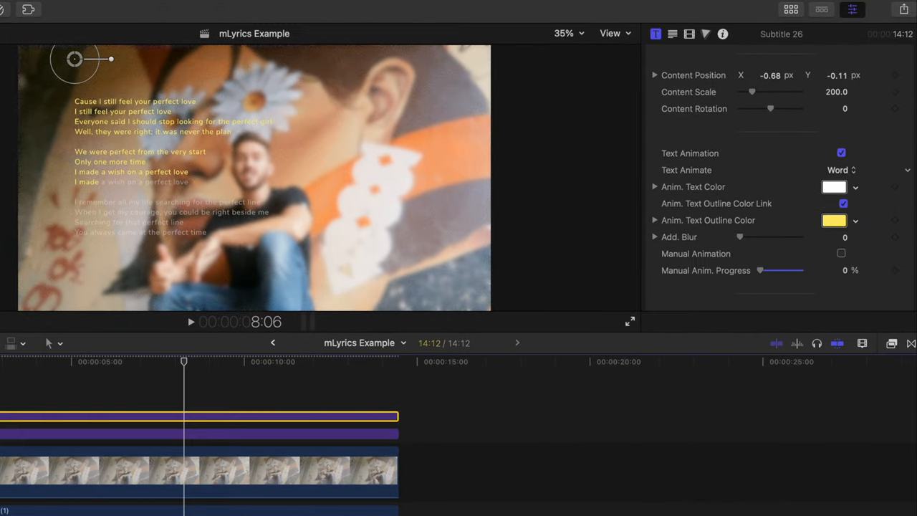
pyautogui.click(838, 170)
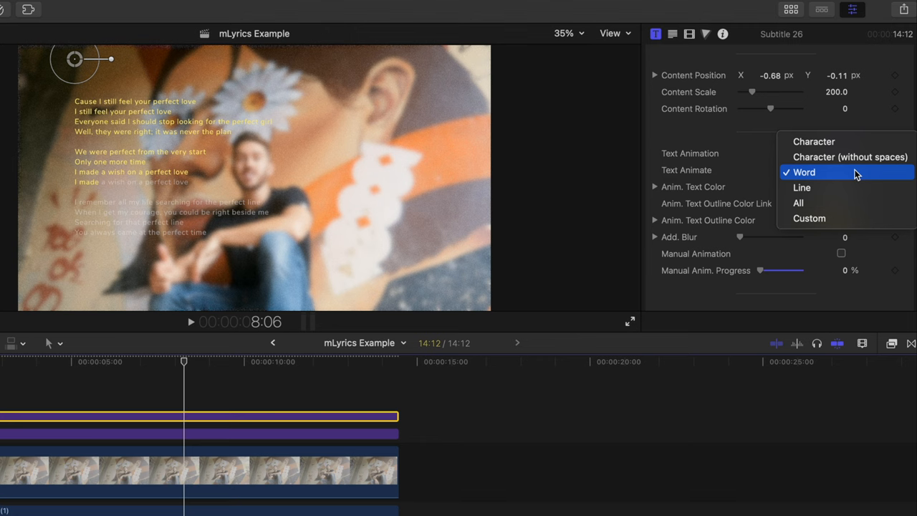
pyautogui.click(801, 187)
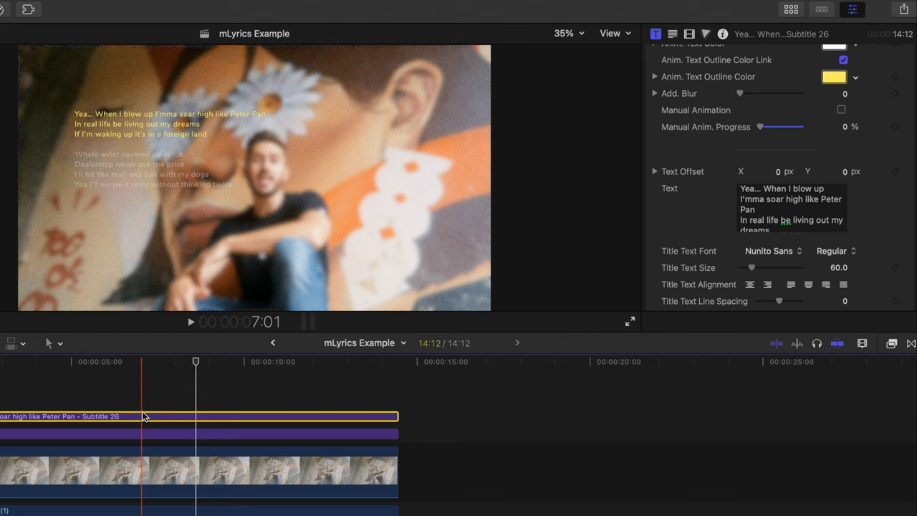
pyautogui.click(191, 321)
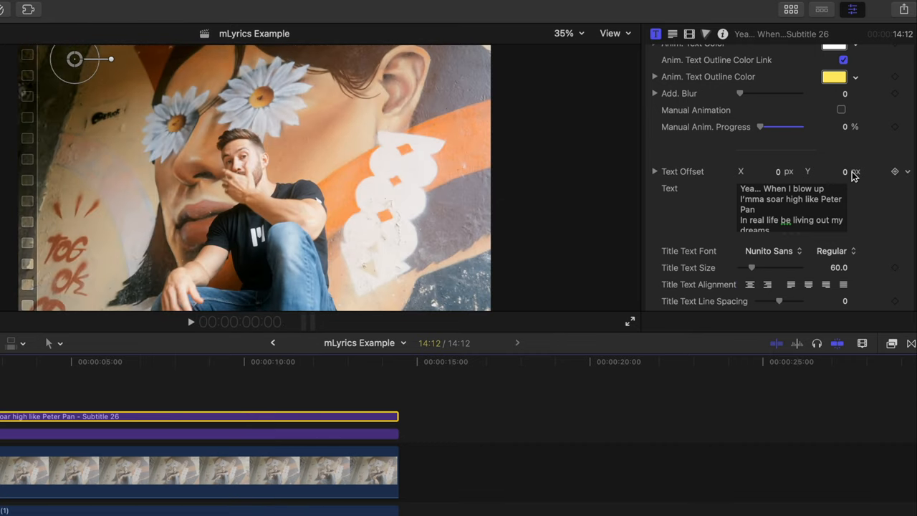
# - Enable Manual Animation on Subtitle 26 and keyframe progress through the third lyric line
pyautogui.click(841, 110)
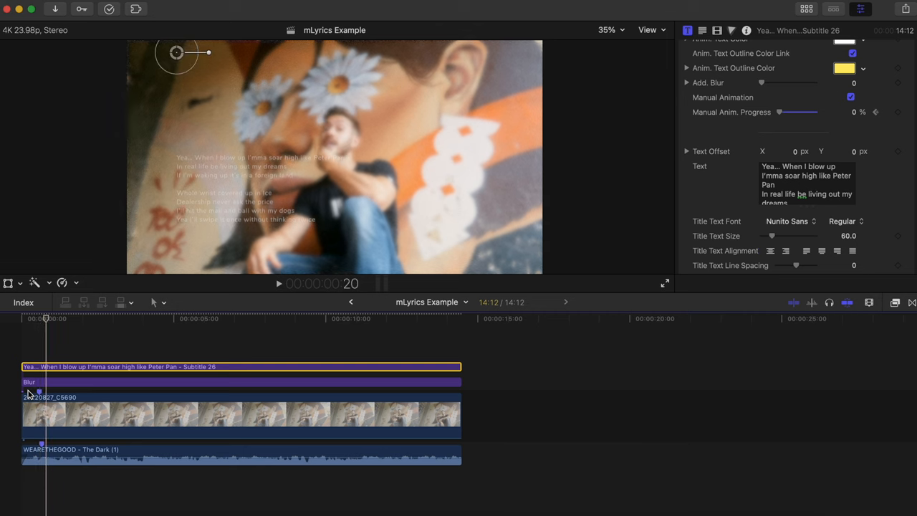
pyautogui.moveTo(779, 112); pyautogui.dragTo(803, 114)
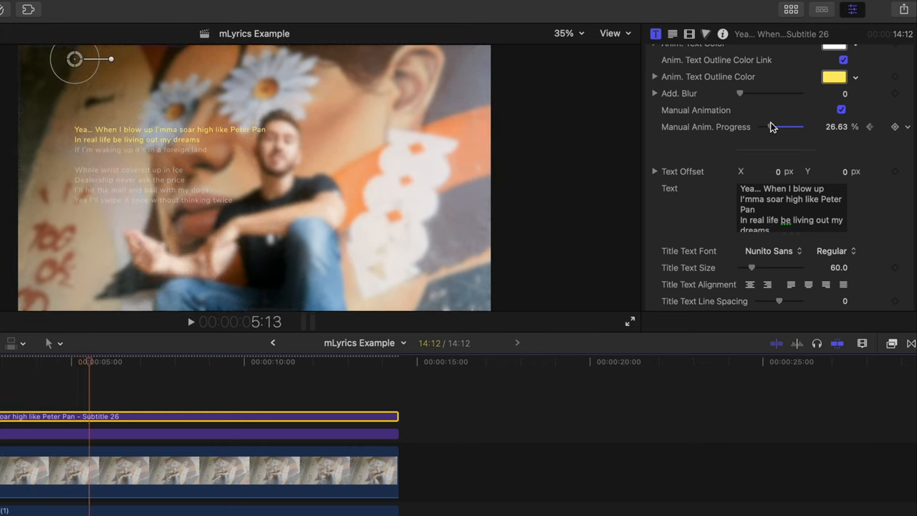
pyautogui.moveTo(787, 127); pyautogui.dragTo(799, 126)
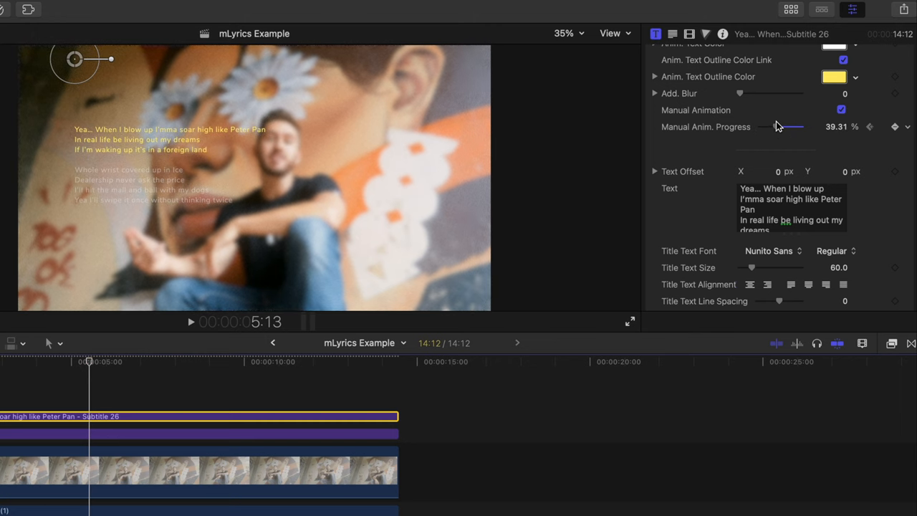
# - During playback, keyframe progress through the Whole wrist, Dealership and mall lines
pyautogui.press('space')
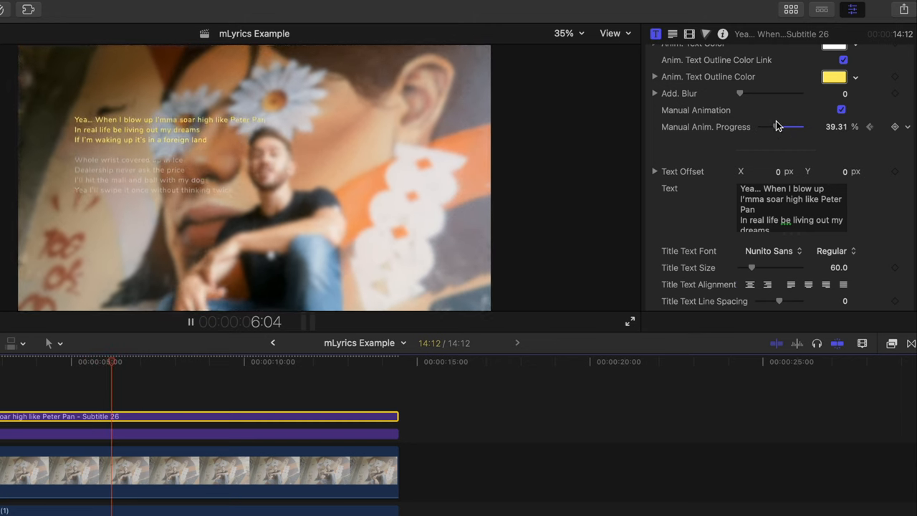
pyautogui.moveTo(795, 126); pyautogui.dragTo(788, 122)
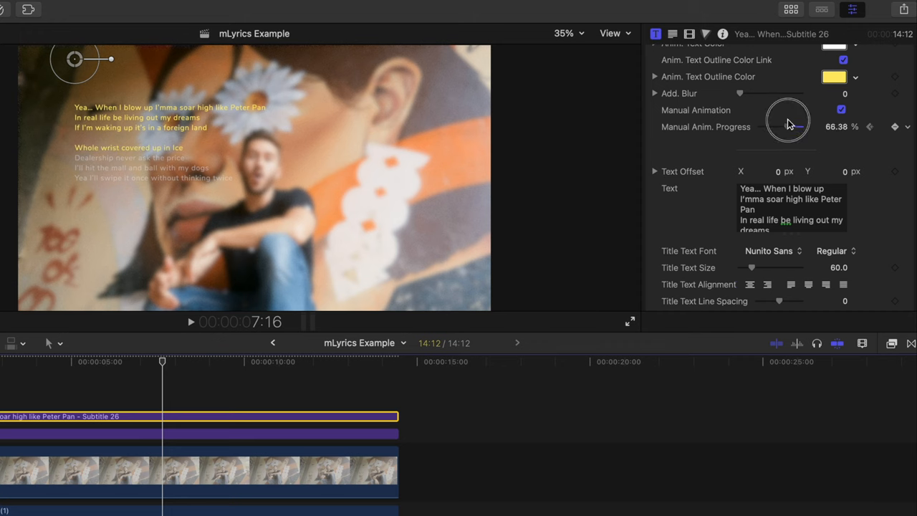
pyautogui.click(191, 320)
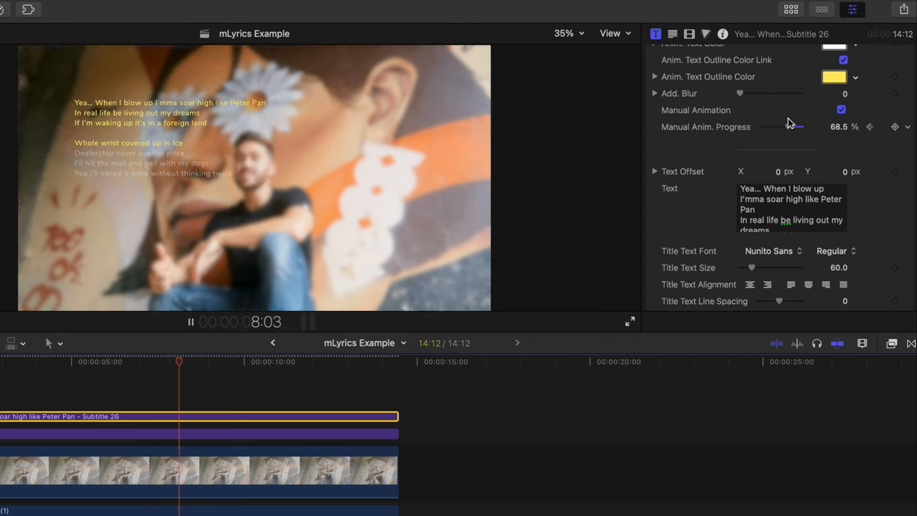
pyautogui.moveTo(799, 127); pyautogui.dragTo(793, 129)
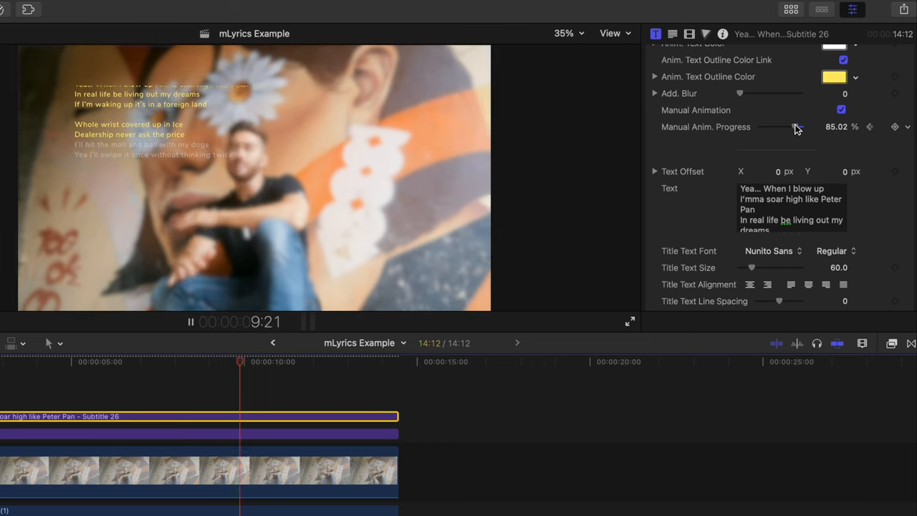
pyautogui.moveTo(791, 127); pyautogui.dragTo(801, 130)
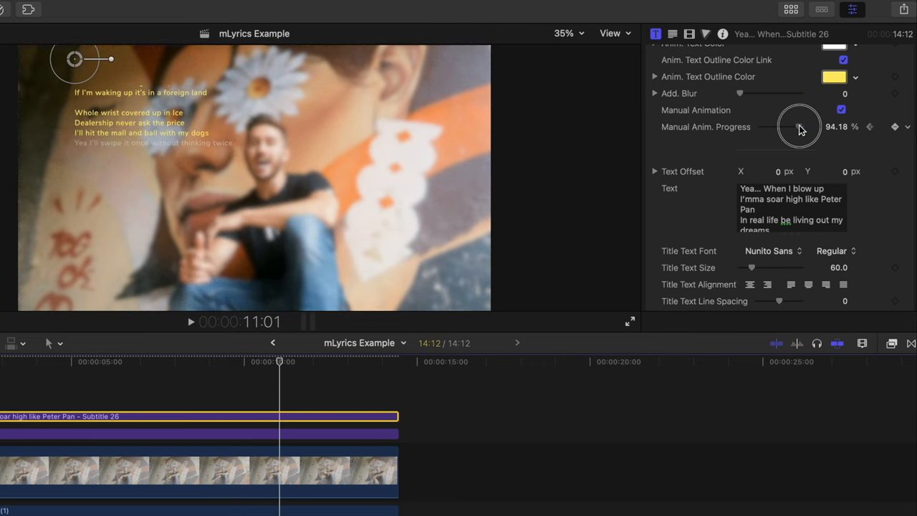
pyautogui.click(191, 320)
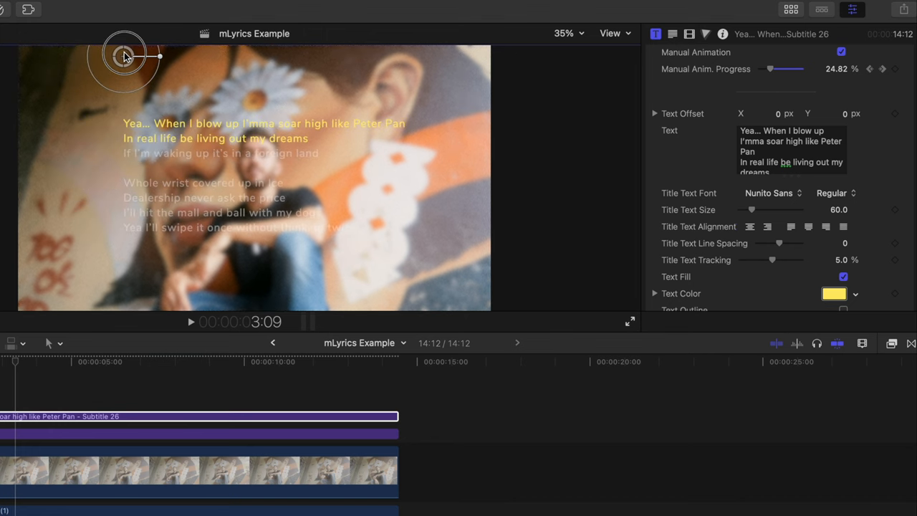
# - Set the Subtitle 26 lyrics font to Century Gothic
pyautogui.click(772, 192)
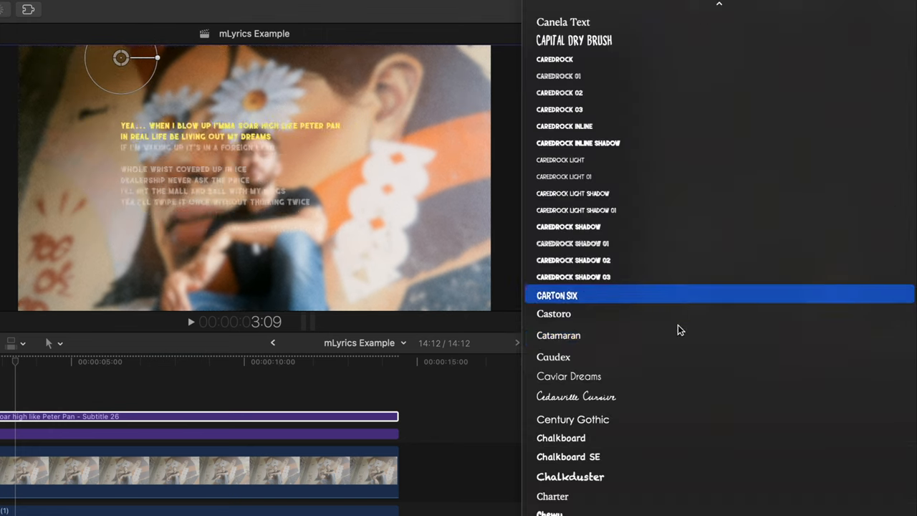
pyautogui.click(572, 419)
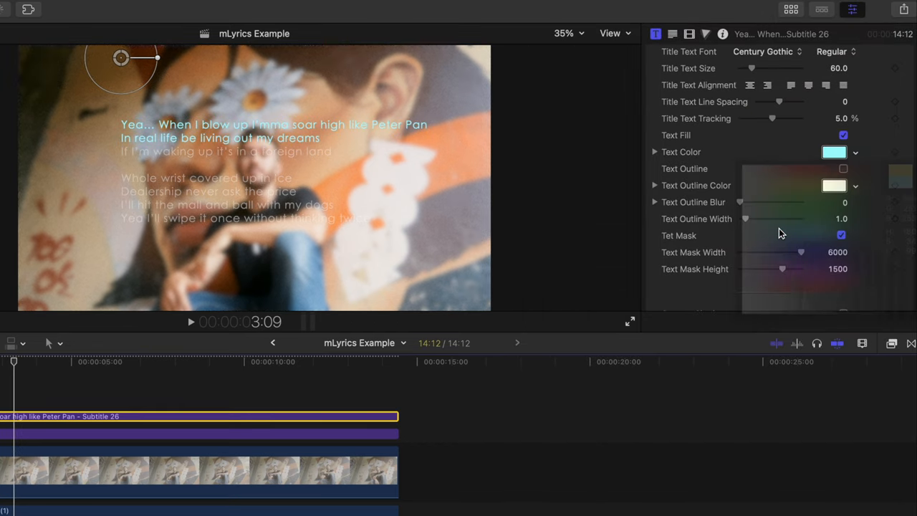
pyautogui.scroll(-3)
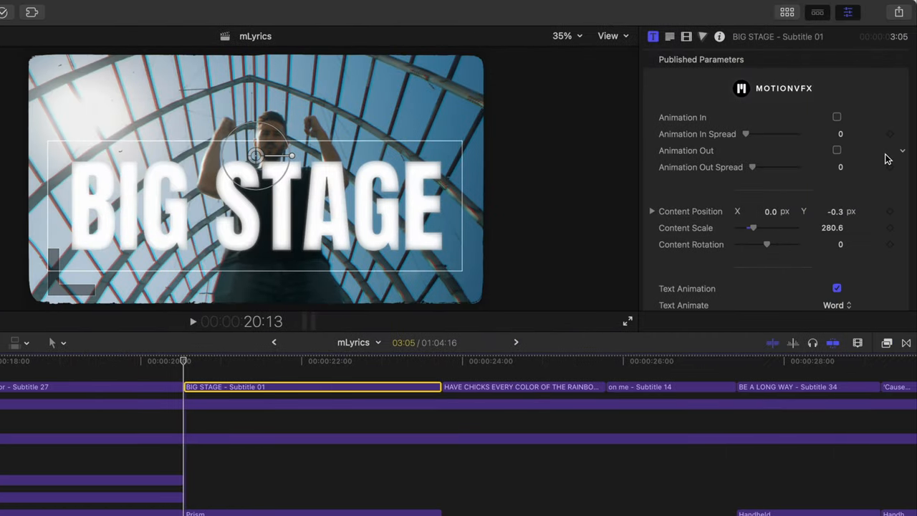
# - Animate BIG STAGE by character without spaces, with manual progress keyframed across most letters
pyautogui.scroll(-3)
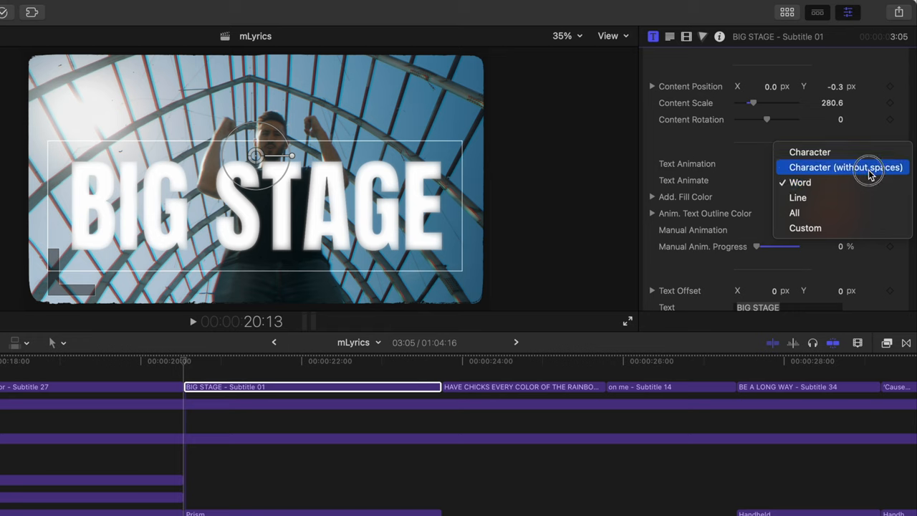
pyautogui.click(845, 167)
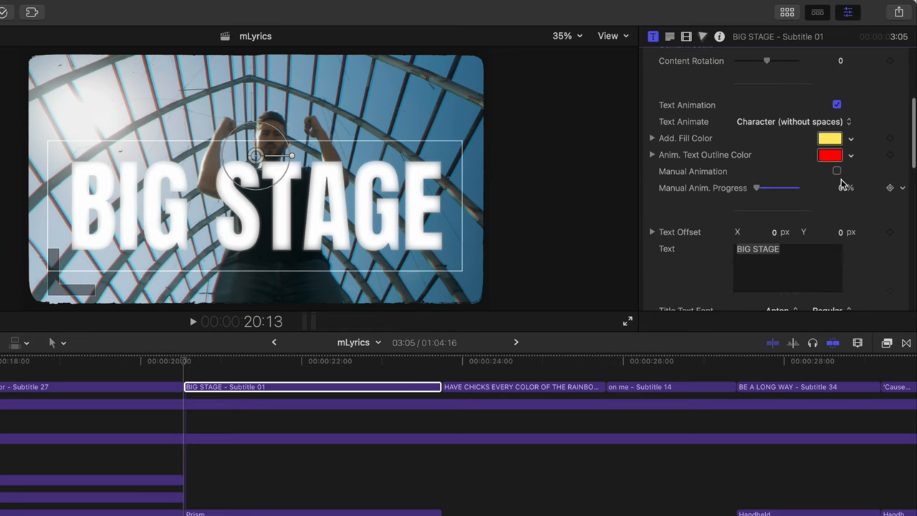
pyautogui.click(837, 171)
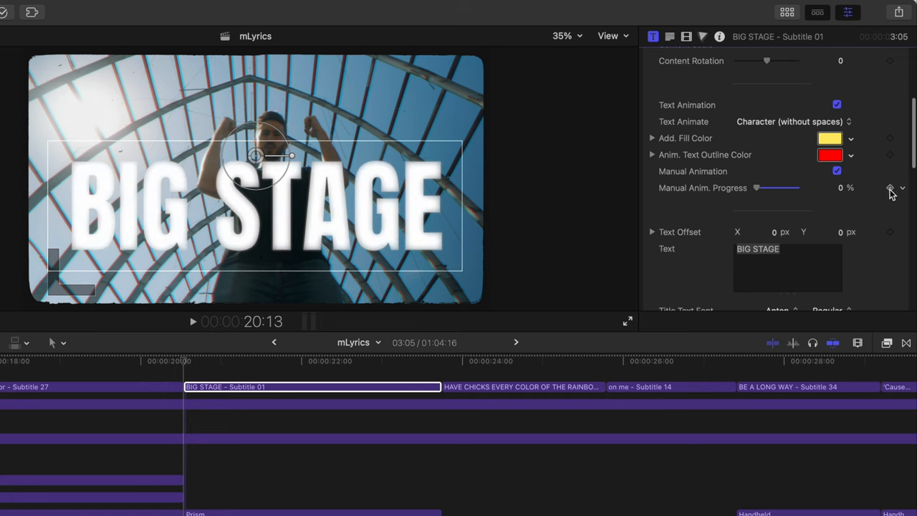
pyautogui.click(890, 187)
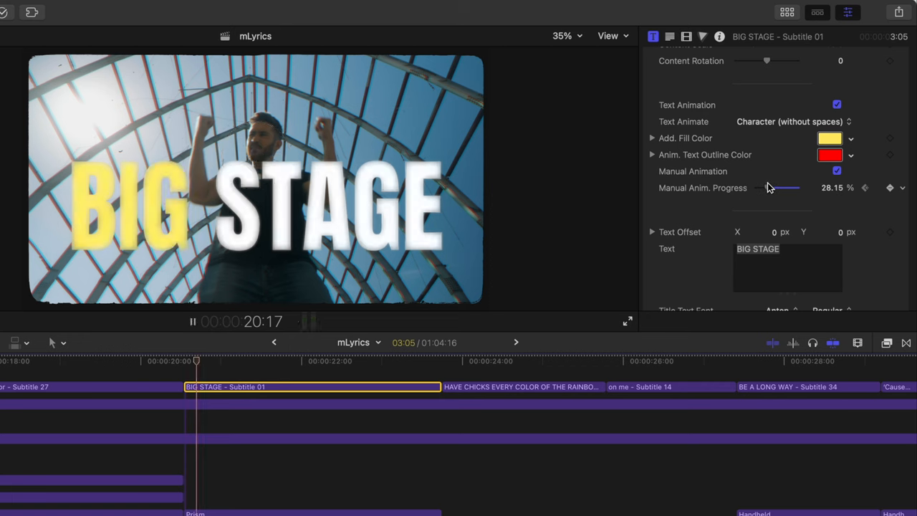
pyautogui.moveTo(781, 187); pyautogui.dragTo(788, 180)
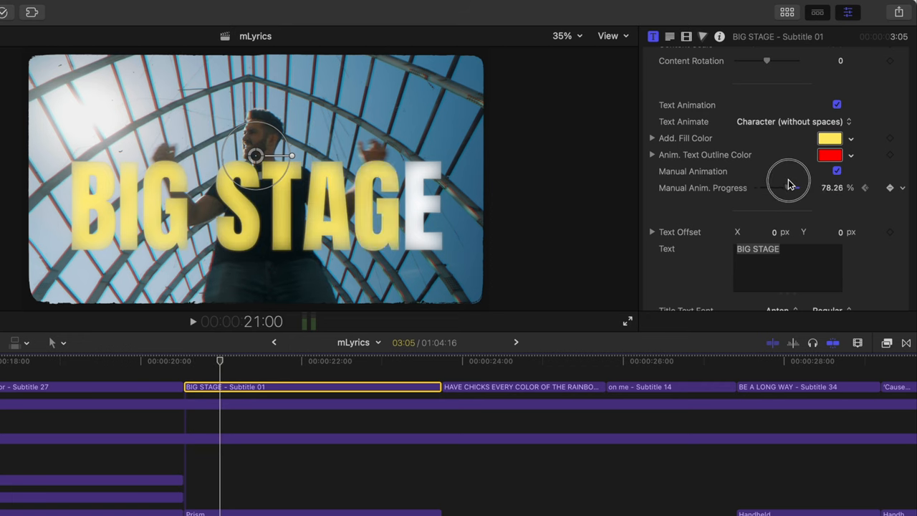